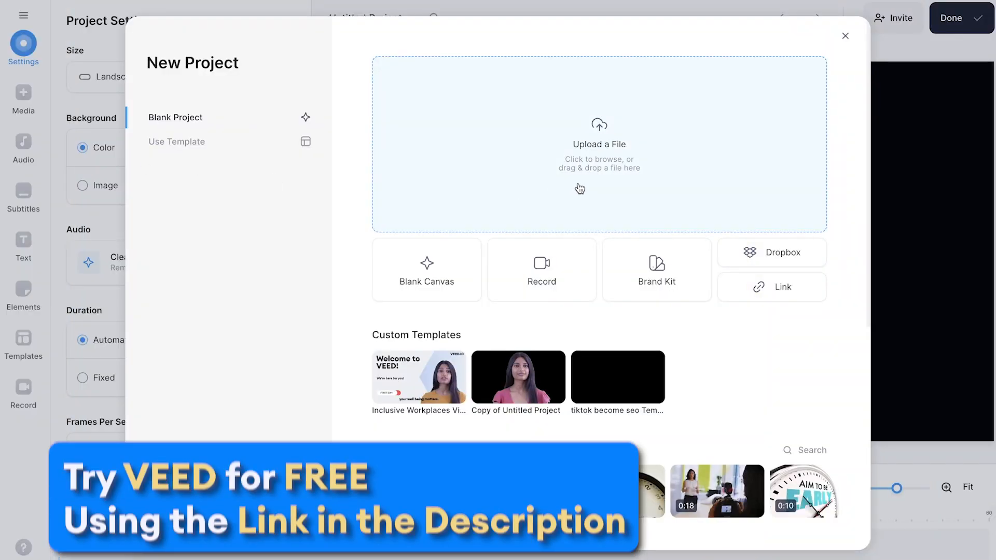
# Upload A Cold day by the sea.mp4 from the Desktop as the new project's clip.
pyautogui.click(598, 144)
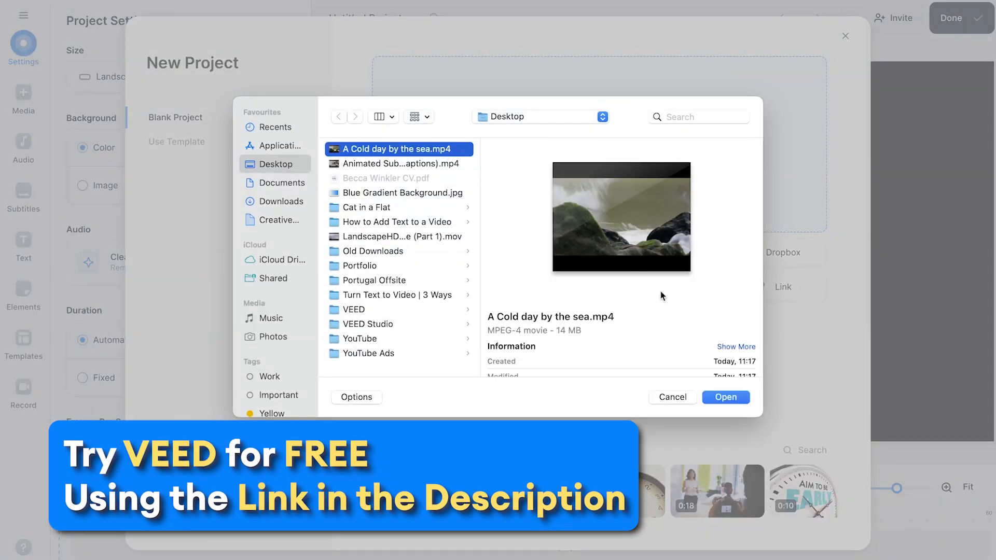
pyautogui.click(726, 398)
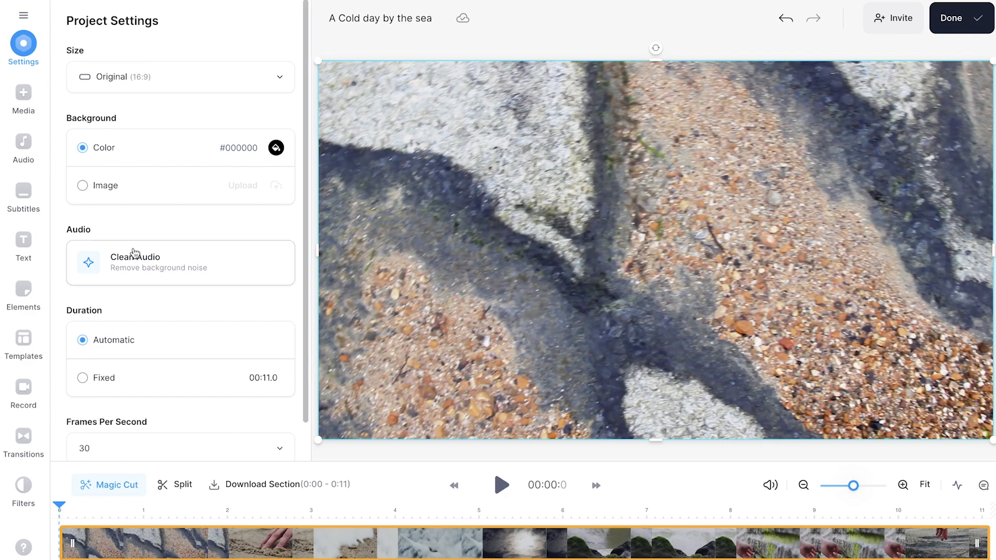
# Add the presentation title template and enter 'A Cold Day' / 'At the Beach' as its text.
pyautogui.click(23, 247)
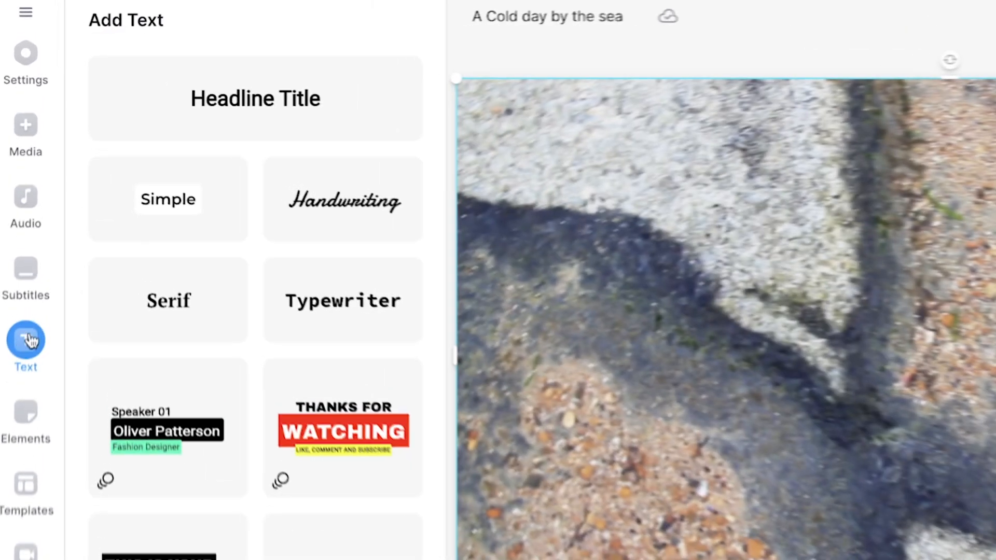
pyautogui.scroll(-3)
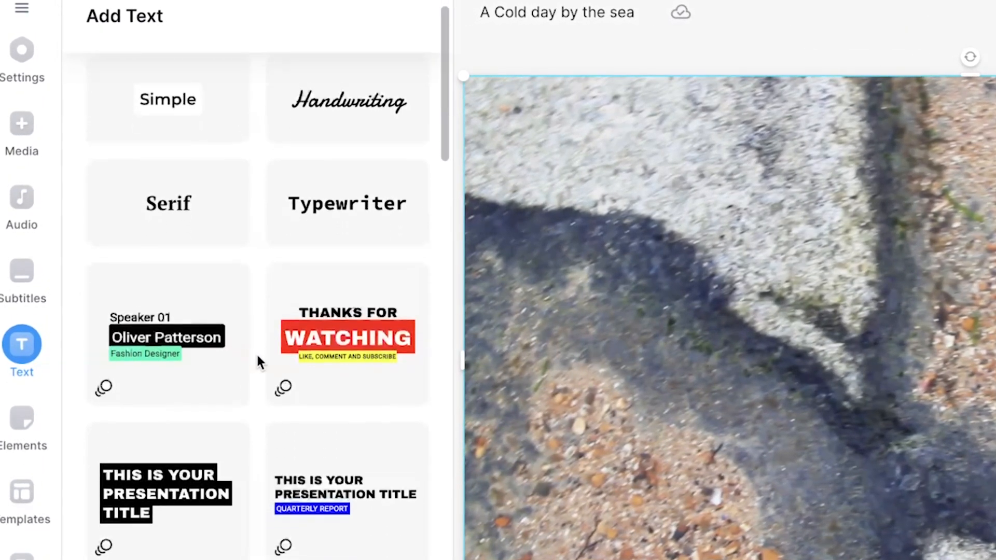
pyautogui.scroll(-3)
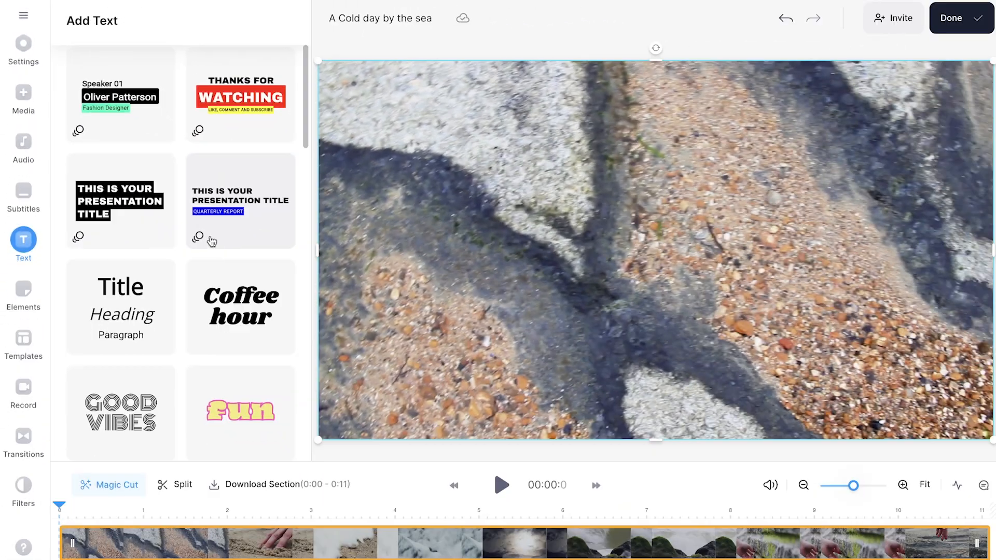
pyautogui.click(120, 200)
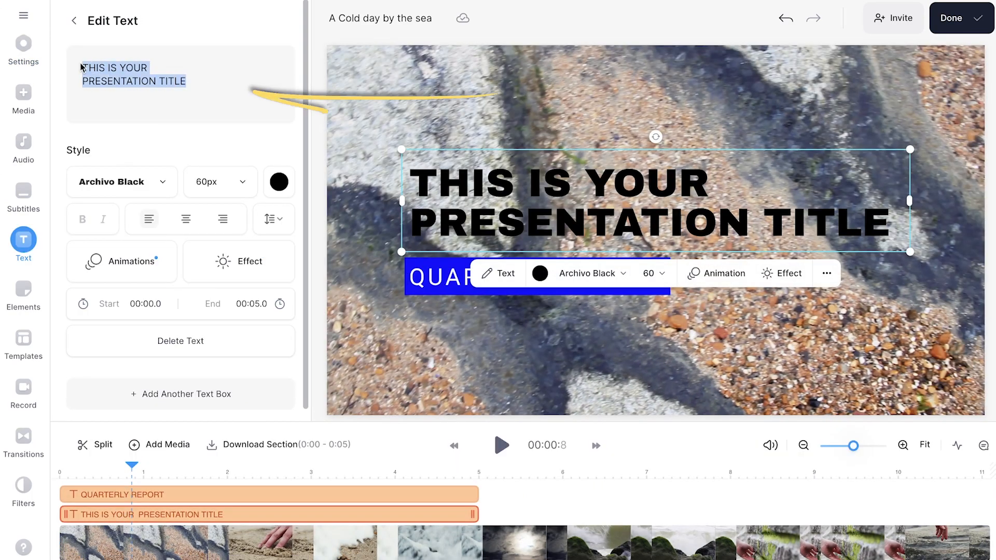
pyautogui.write('A Cold Day')
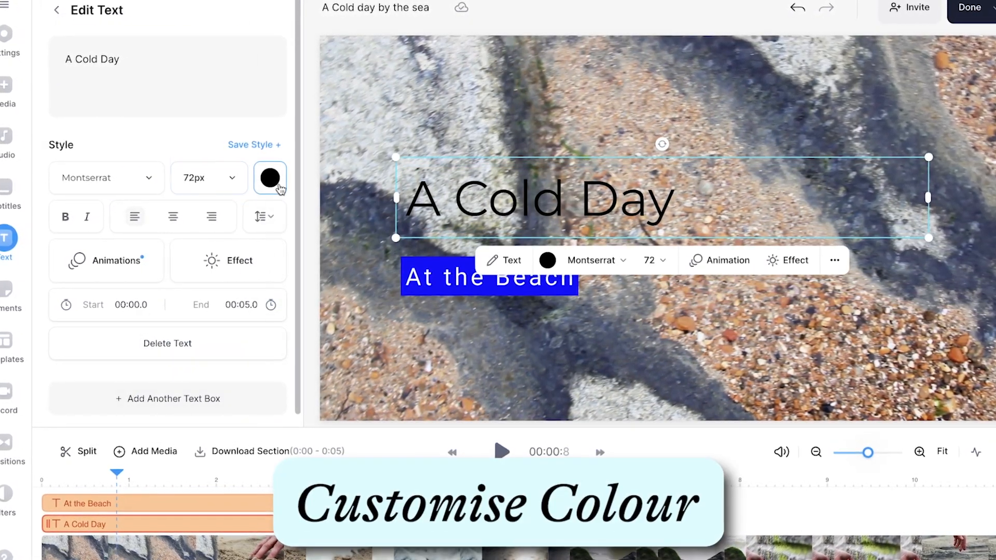
# Make the title text white (#ffffff) and centre-aligned before clearing it.
pyautogui.click(270, 177)
pyautogui.write('#ffffff')
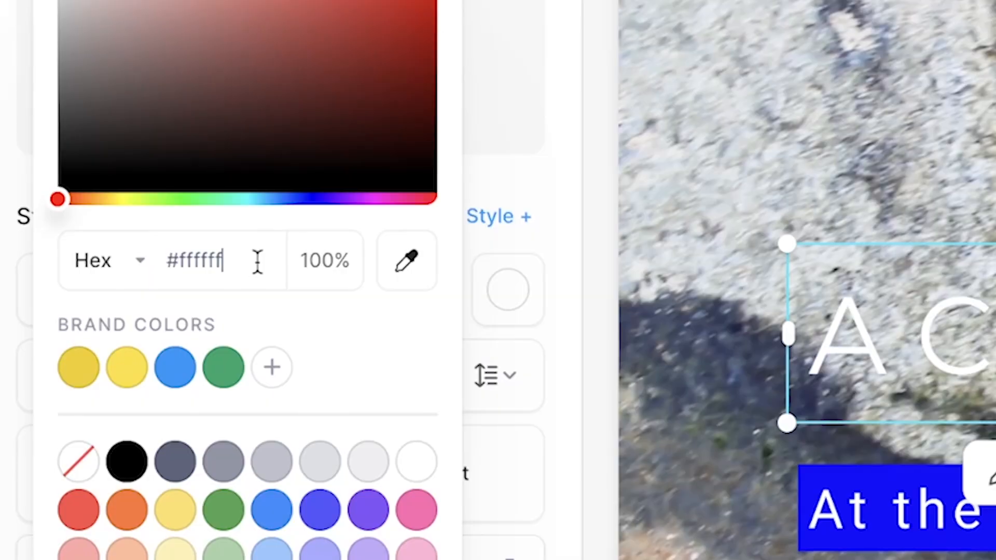
pyautogui.tripleClick(194, 260)
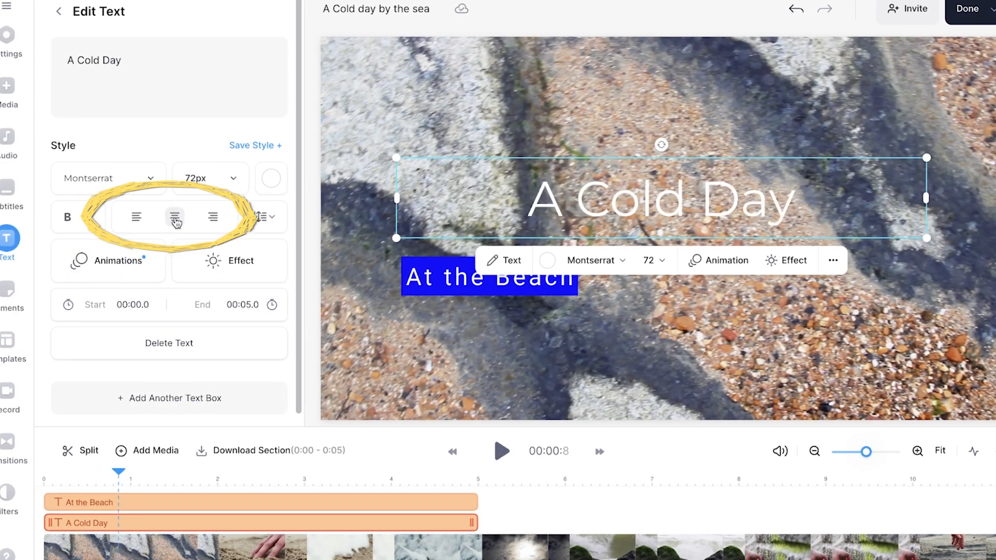
pyautogui.click(261, 217)
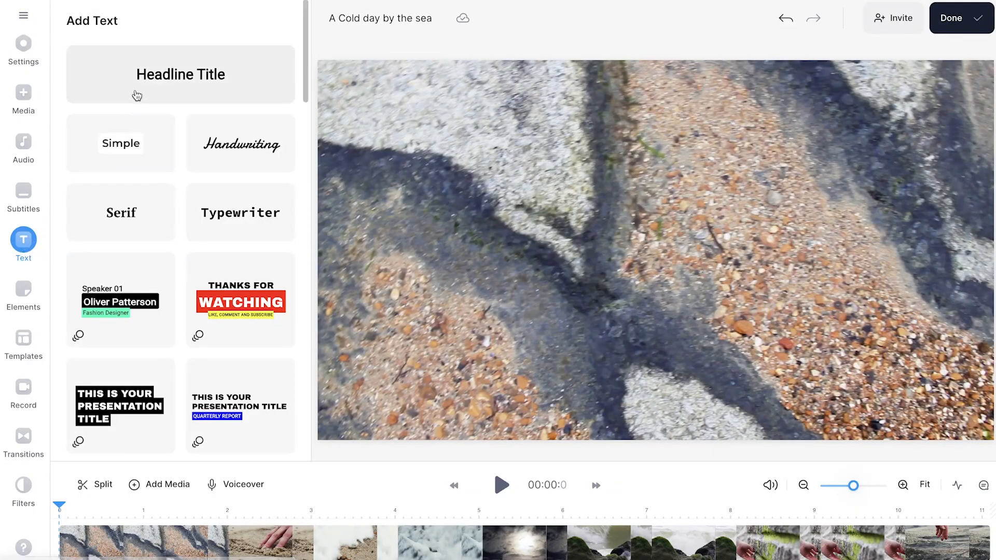
# Add a Montserrat headline 'A Cold Day at the Beach' and start a custom font upload.
pyautogui.click(181, 74)
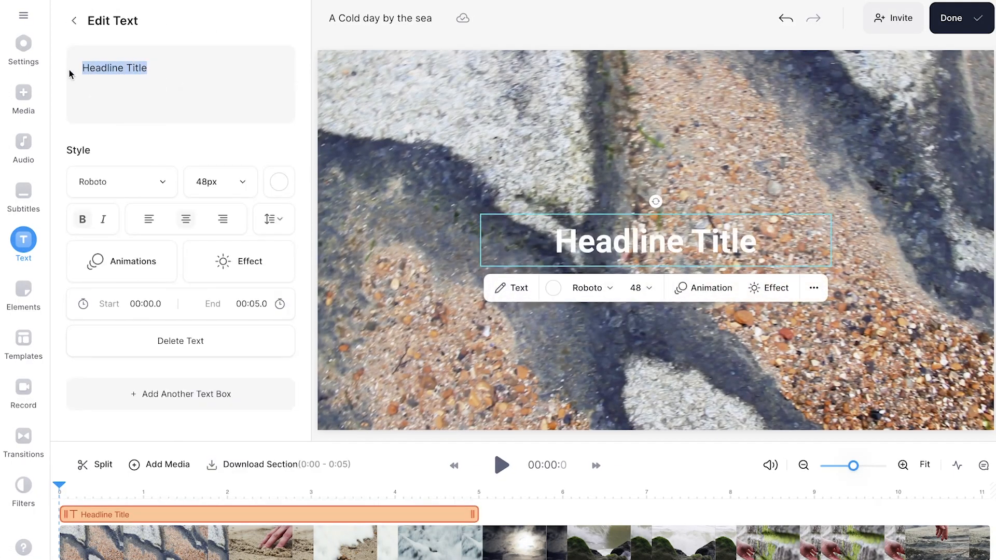
pyautogui.click(585, 304)
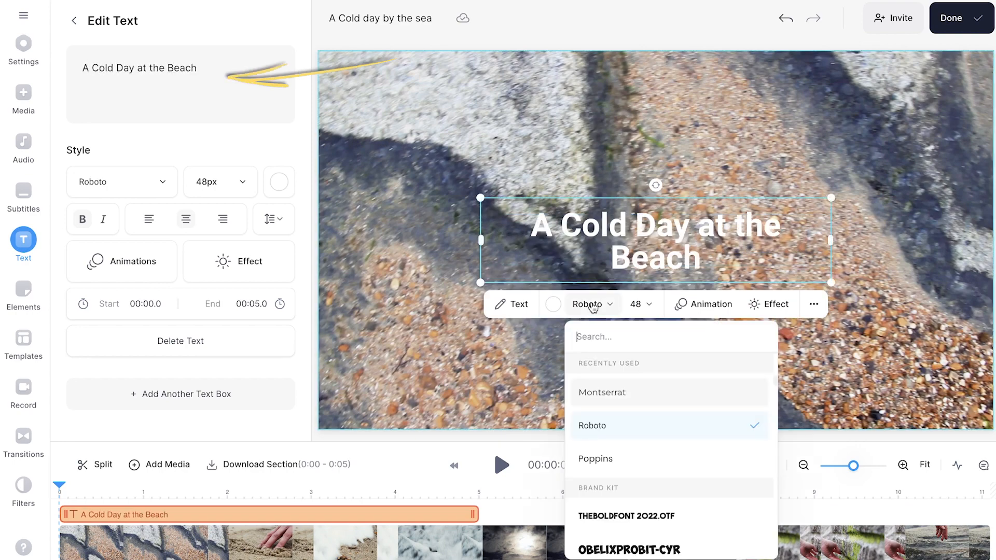
pyautogui.click(602, 392)
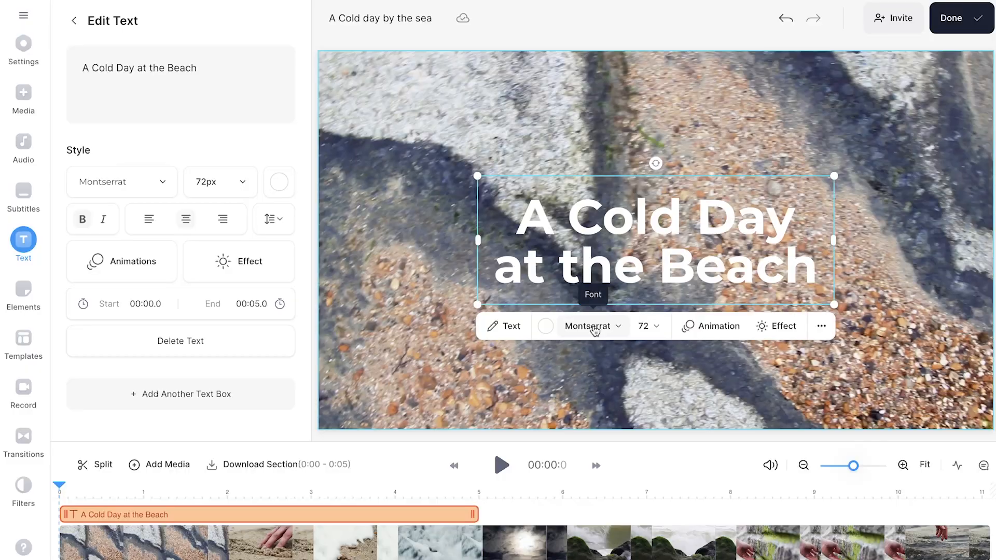
pyautogui.click(593, 326)
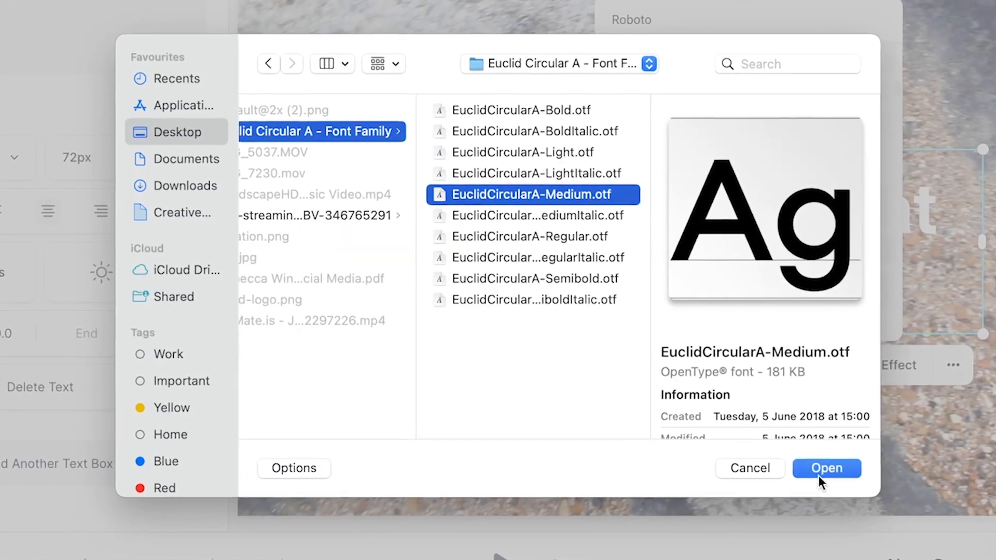
# Load EuclidCircularA-Medium.otf so the title uses the uploaded font at 72px.
pyautogui.click(826, 468)
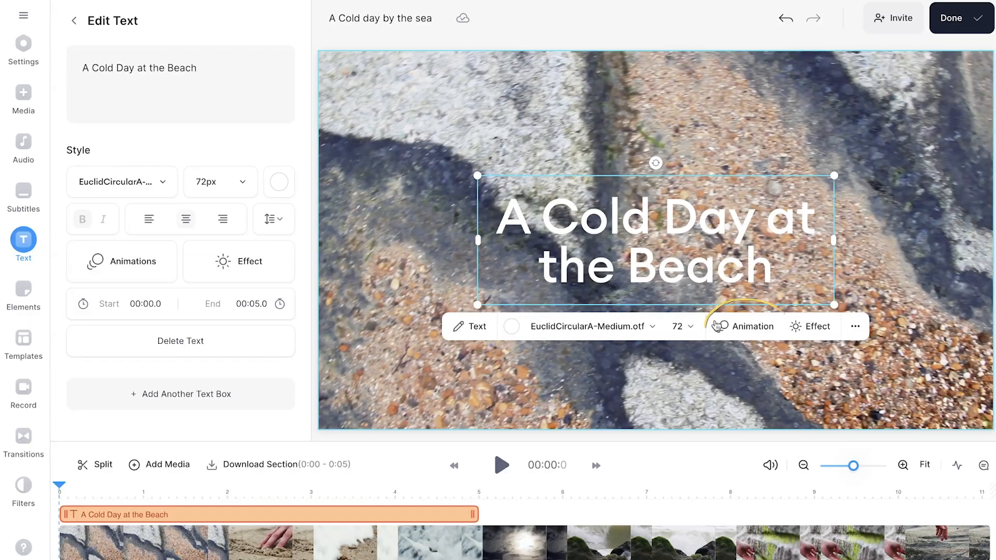
# Give the title a 1.4-second Typewriter entrance, Fade exit, and preview a Spin loop.
pyautogui.click(745, 326)
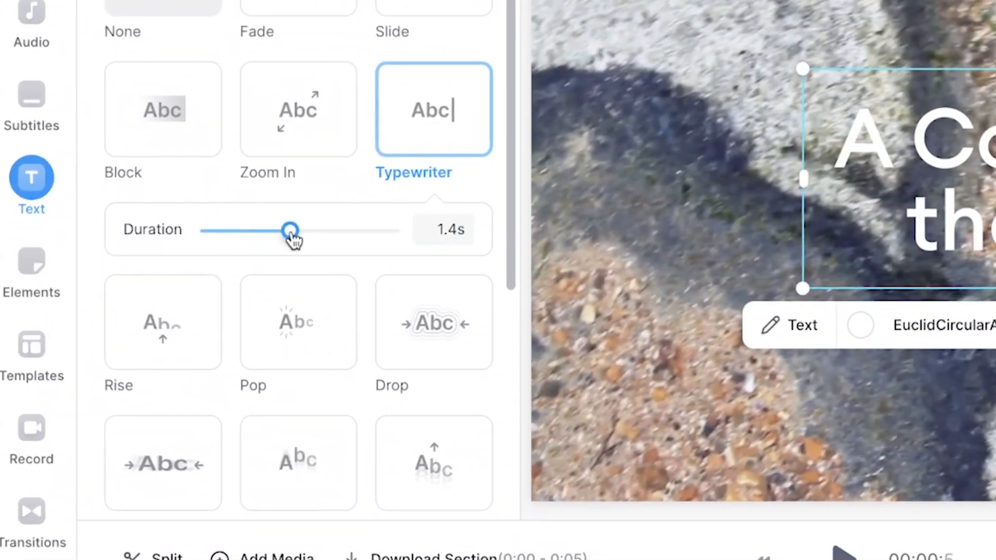
pyautogui.moveTo(290, 231); pyautogui.dragTo(239, 281)
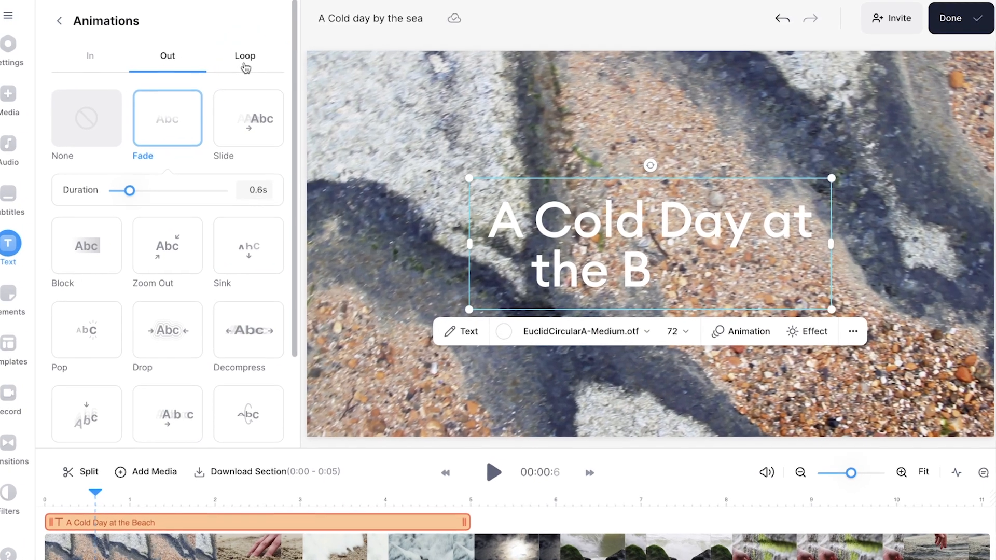
pyautogui.click(245, 56)
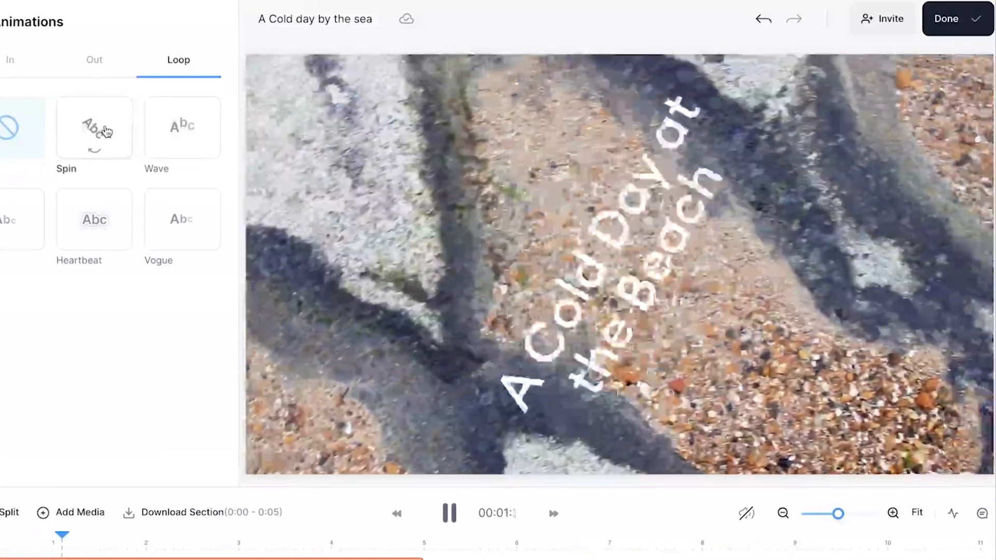
pyautogui.click(820, 327)
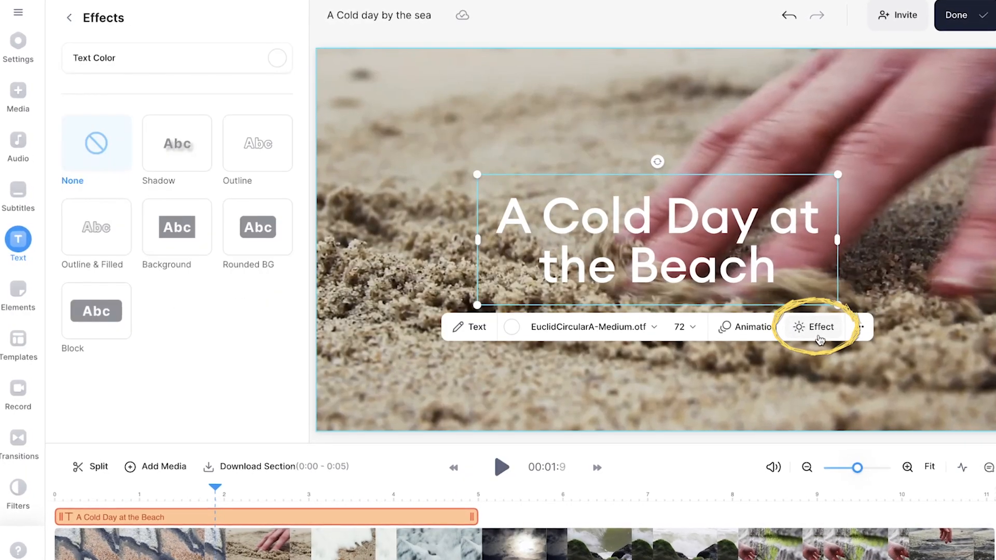
# Try a Rounded BG on the title, then settle on the Outline text effect.
pyautogui.click(253, 227)
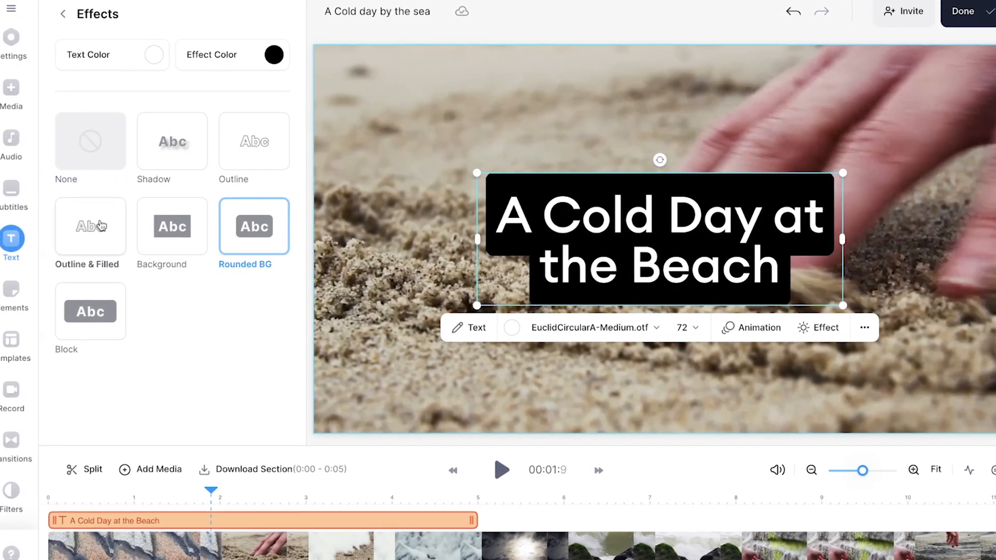
pyautogui.click(168, 139)
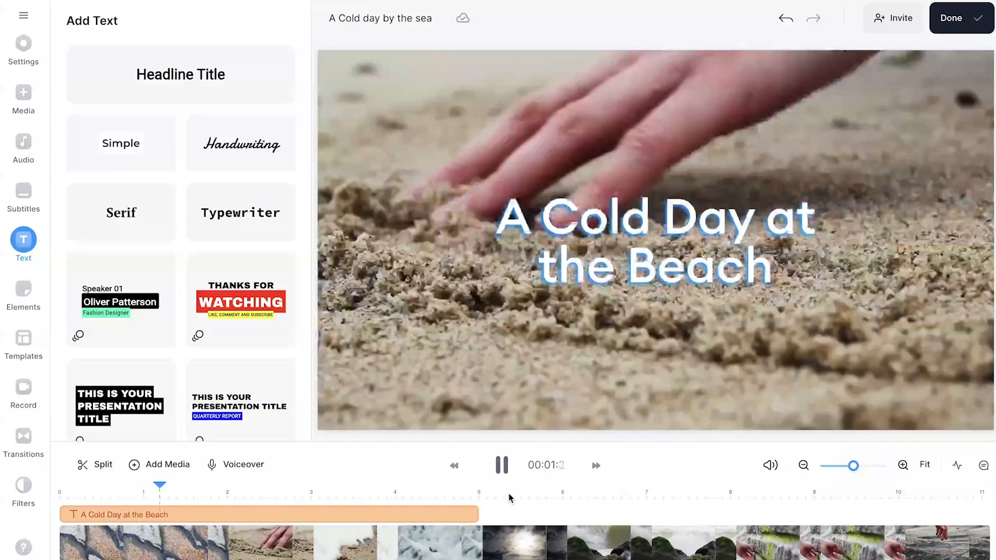
# Set export quality to HD and start rendering the beach video.
pyautogui.click(951, 18)
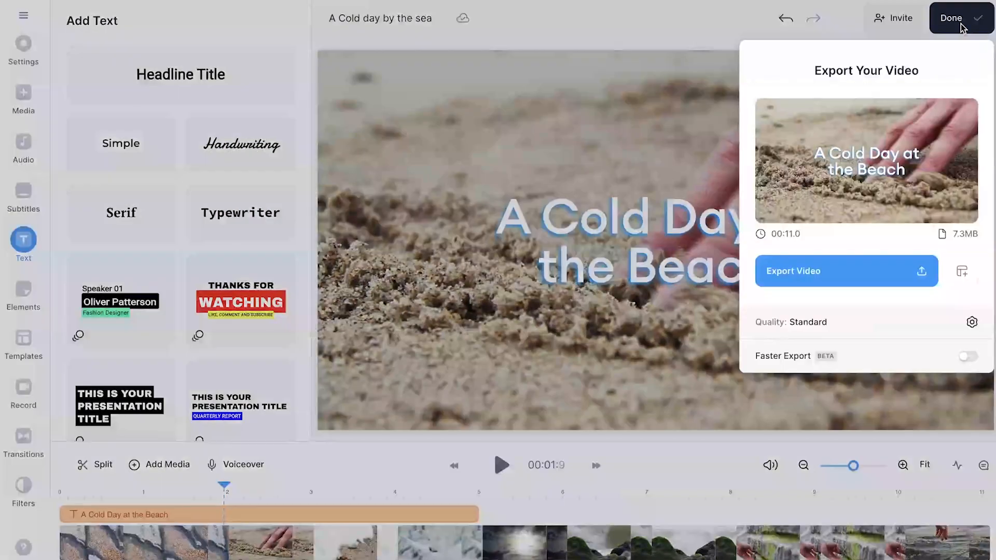
pyautogui.moveTo(961, 271)
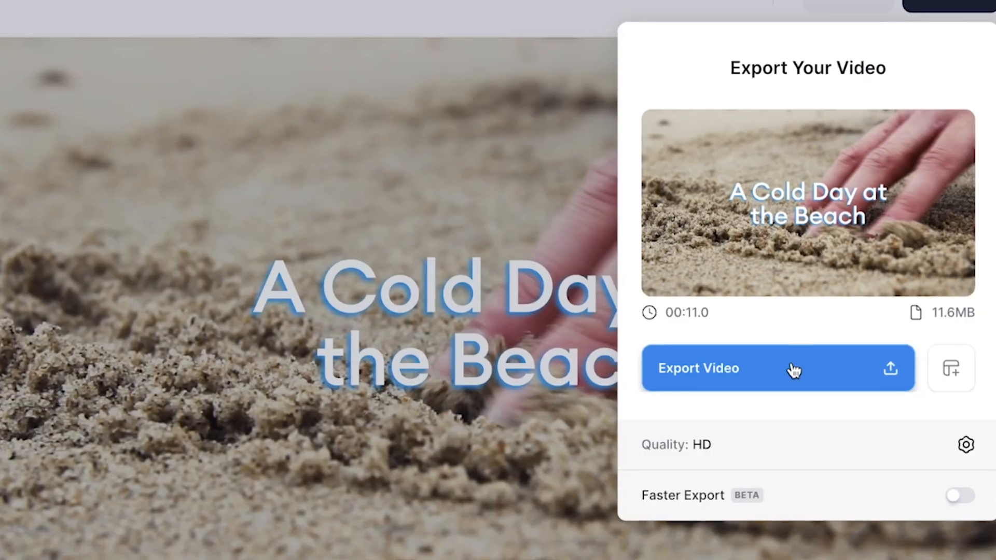
pyautogui.click(698, 368)
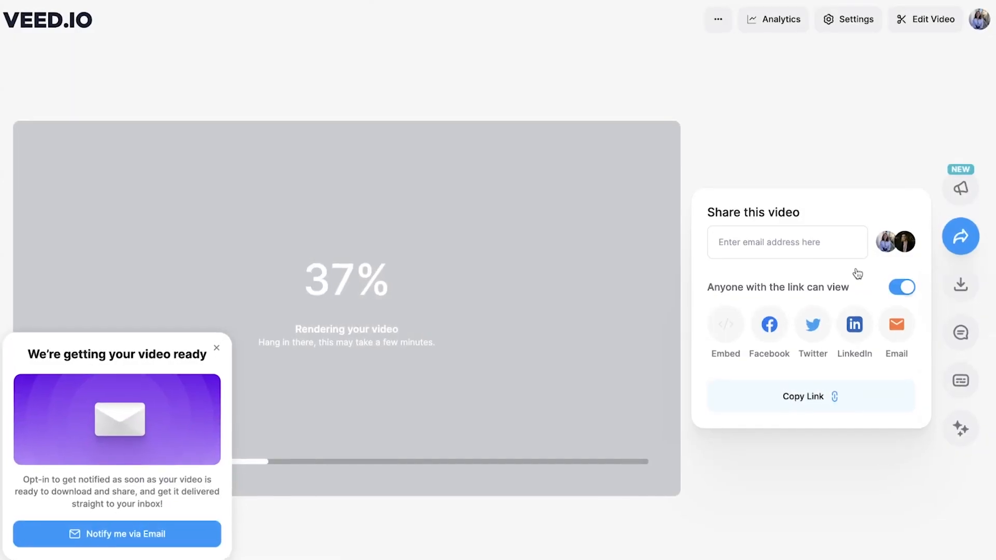